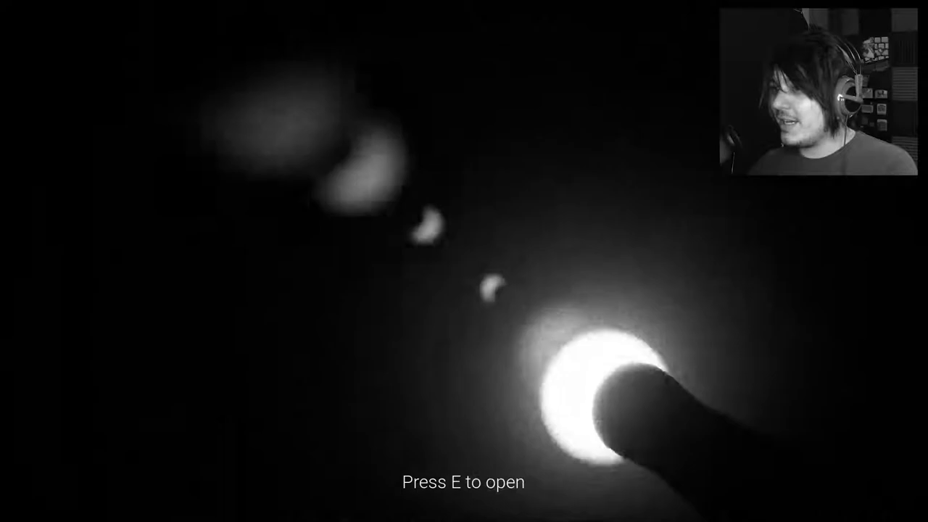
key("e")
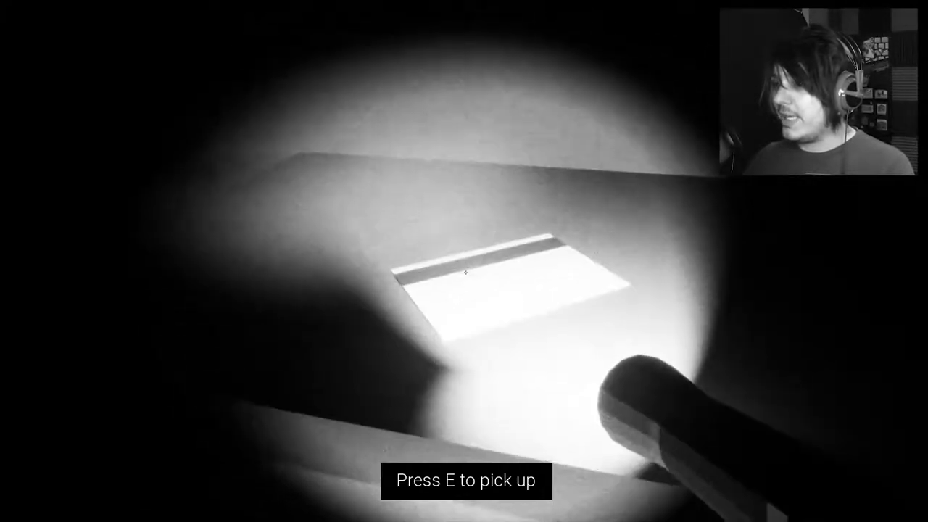
key("e")
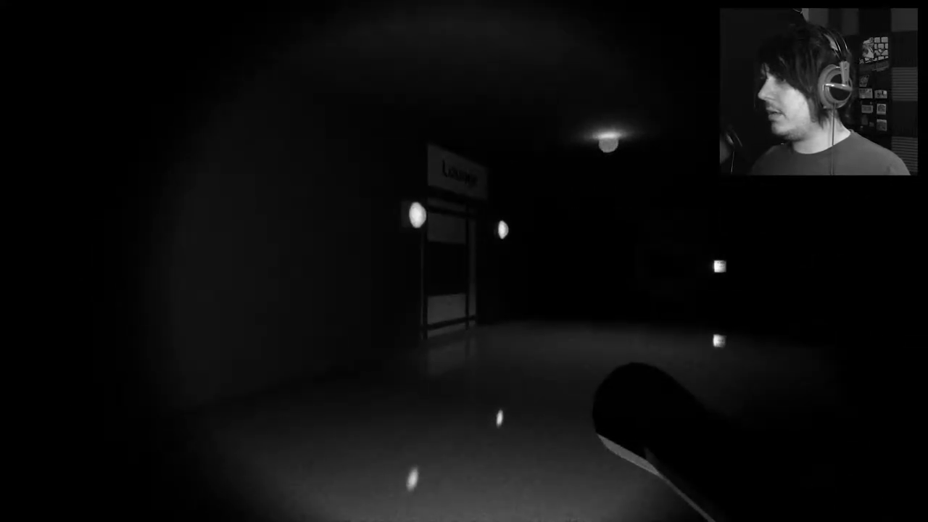
mouse_move(464, 262)
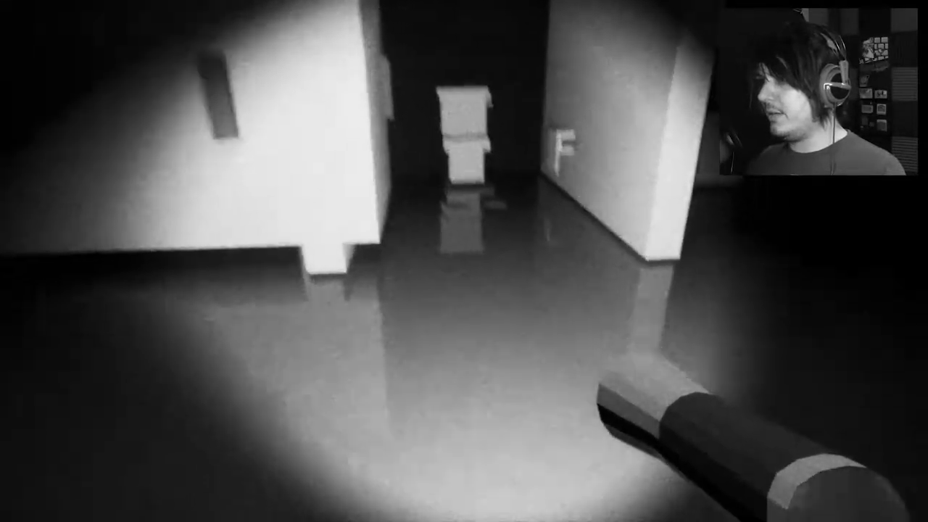
mouse_move(465, 261)
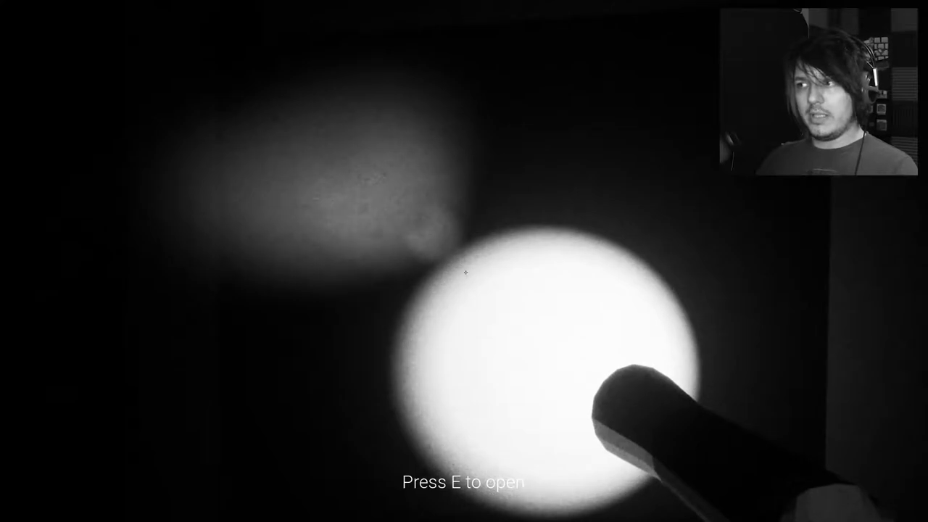
key("e")
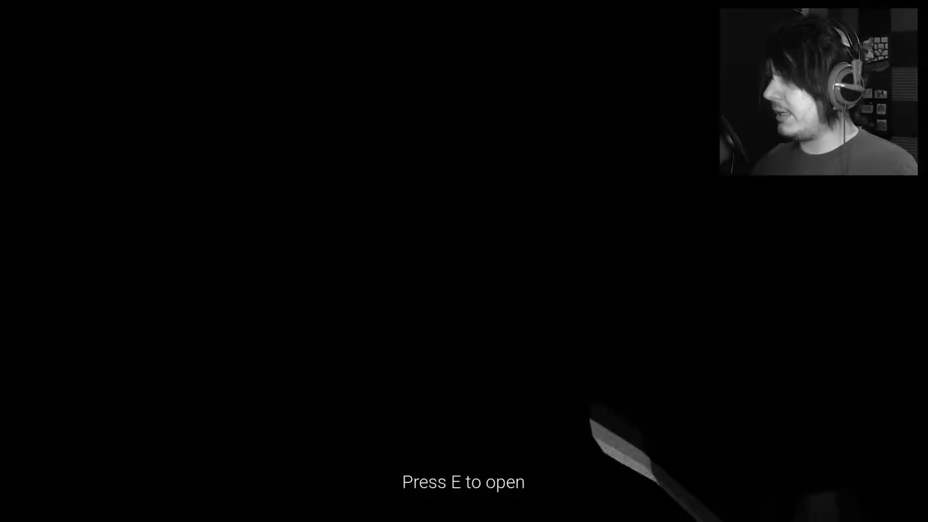
key("e")
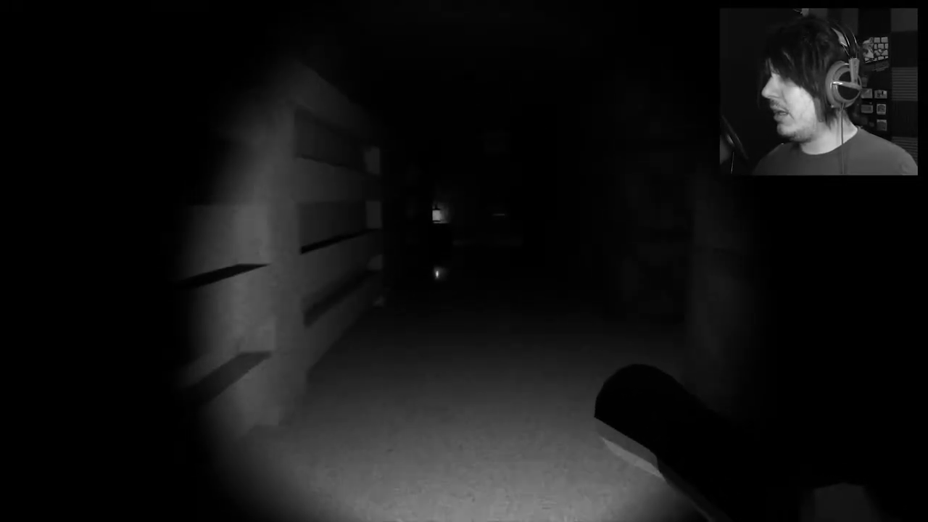